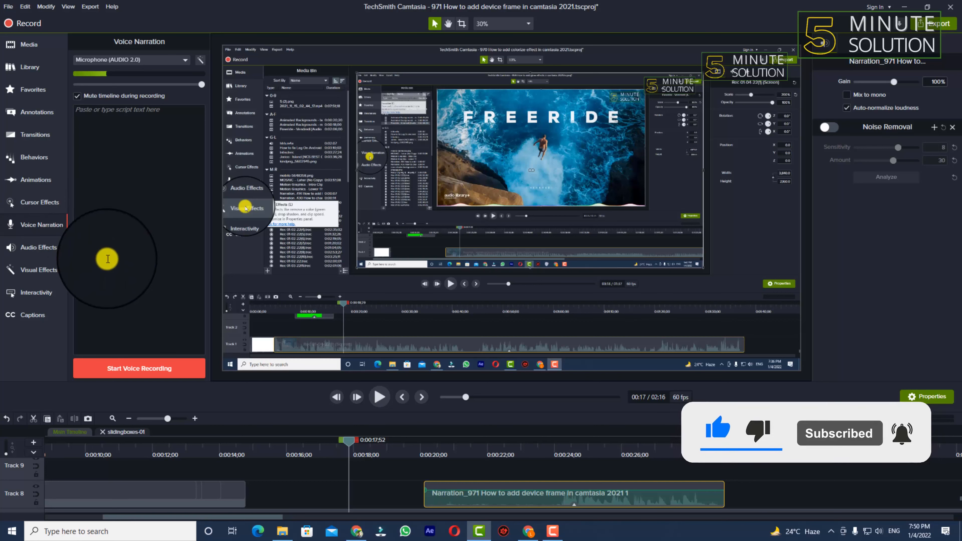
mouse_move(104, 310)
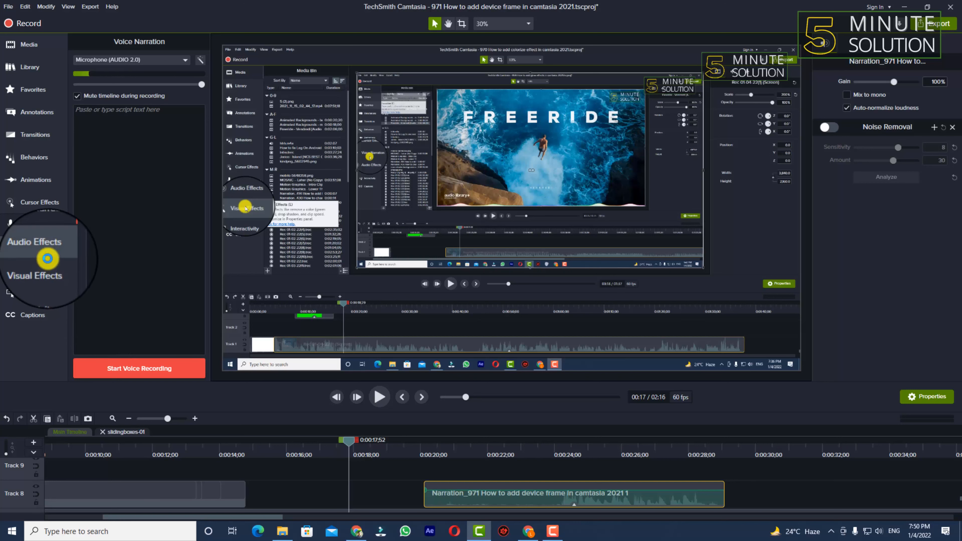
Show the Audio Effects library in the left sidebar, replacing the Voice Narration panel.
click(37, 247)
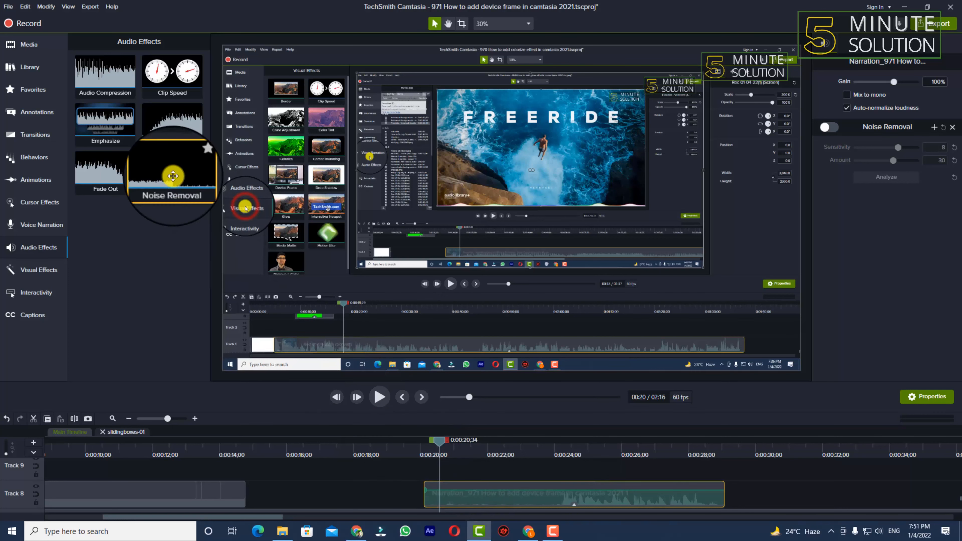
Apply Noise Removal to the Track 8 narration clip, enabled at sensitivity 8, amount 30.
click(33, 225)
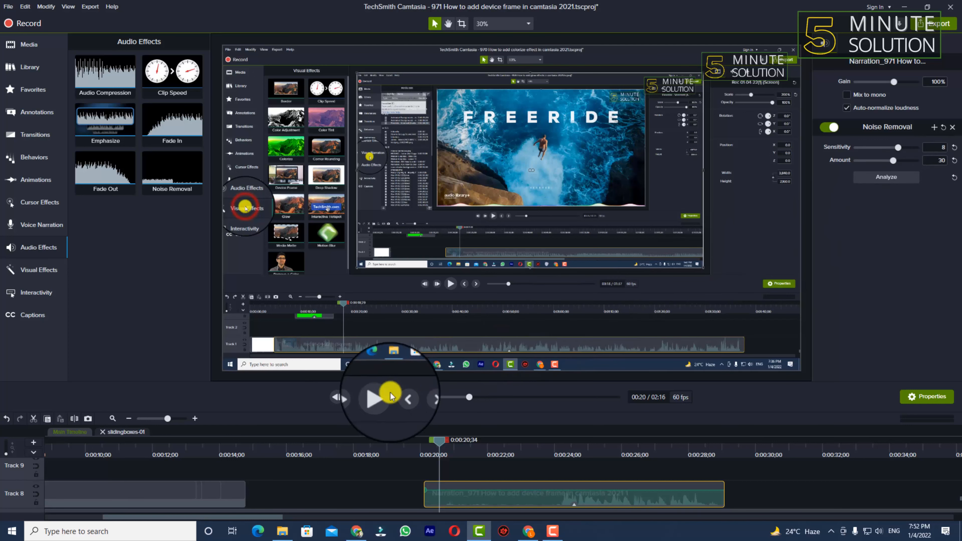
Play the narration with Noise Removal active to about 29 seconds, then pause.
click(375, 398)
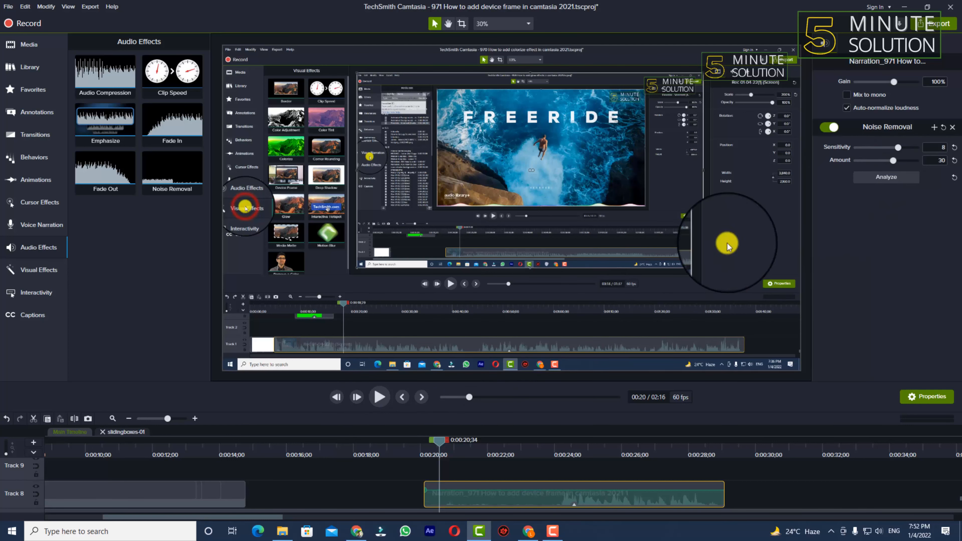
click(379, 397)
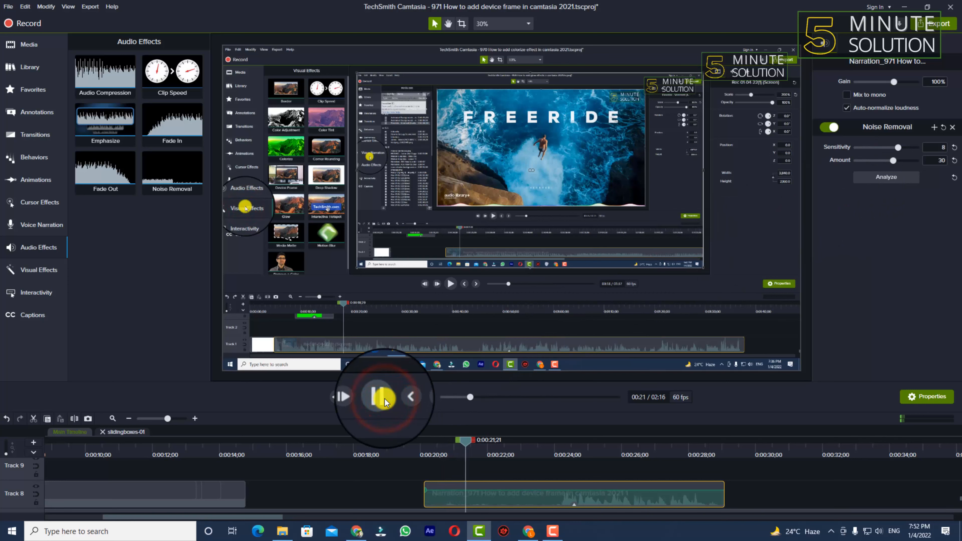
click(383, 396)
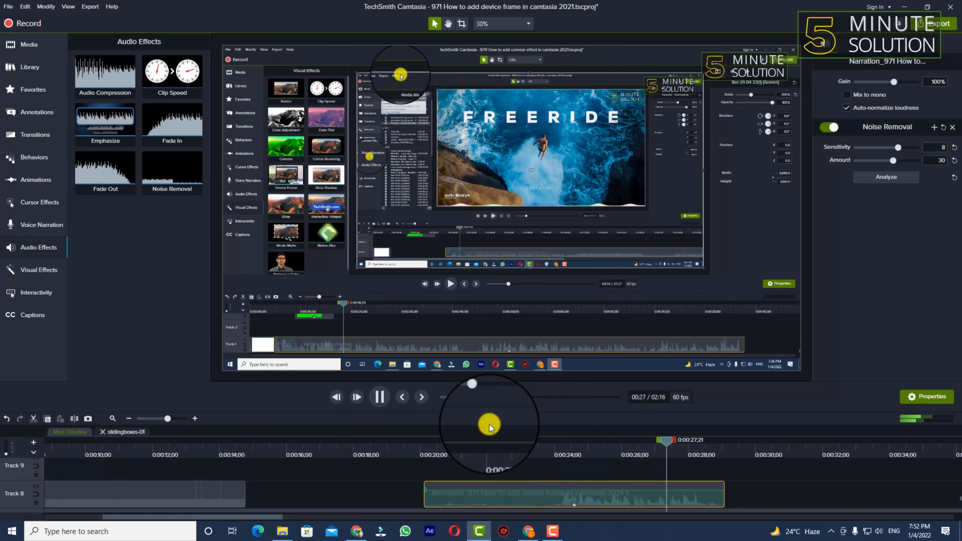
click(379, 397)
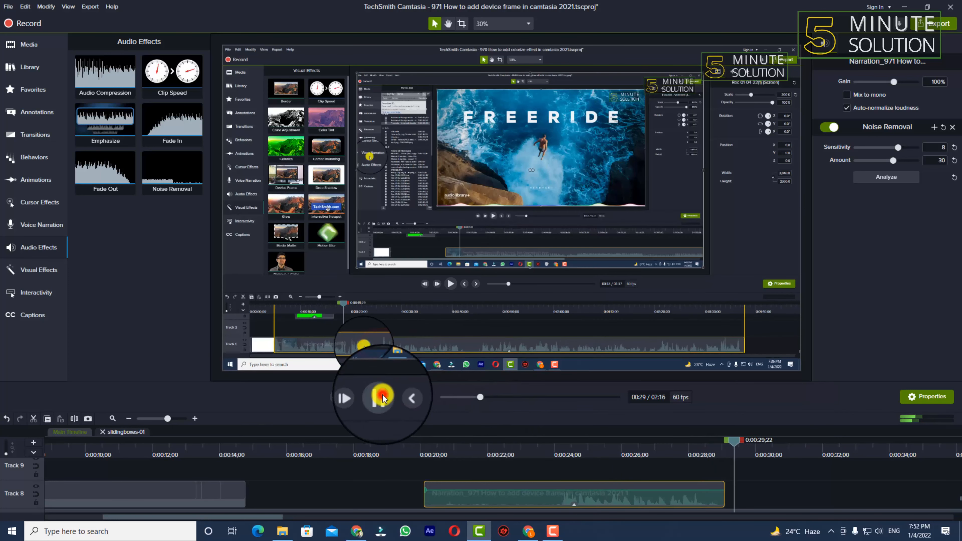